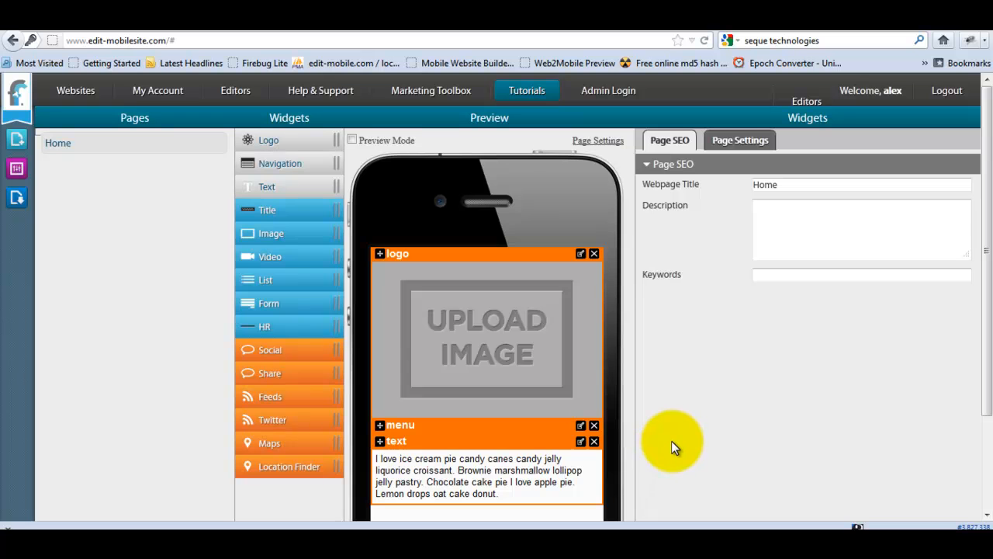
{"action": "mouse_move", "coordinate": [147, 314]}
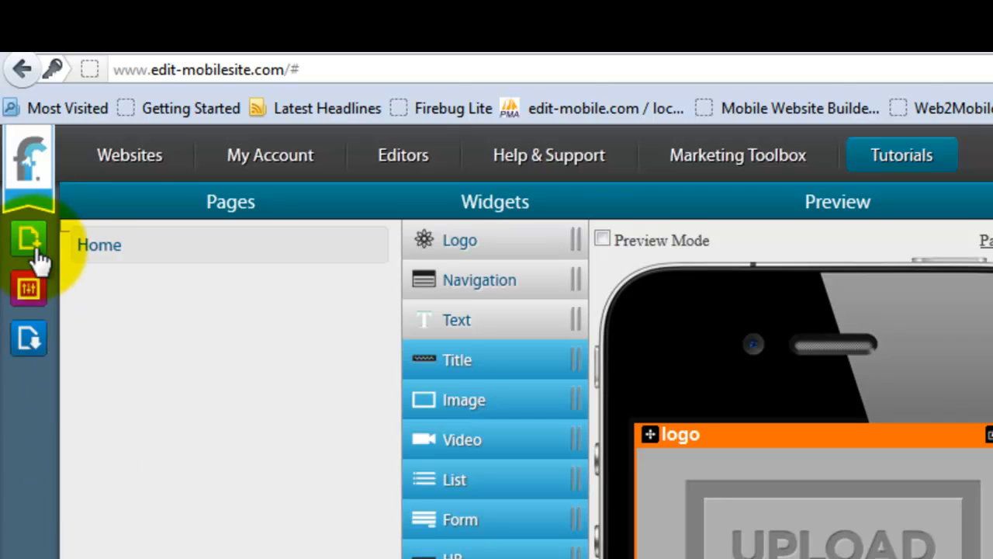
{"action": "mouse_move", "coordinate": [28, 289]}
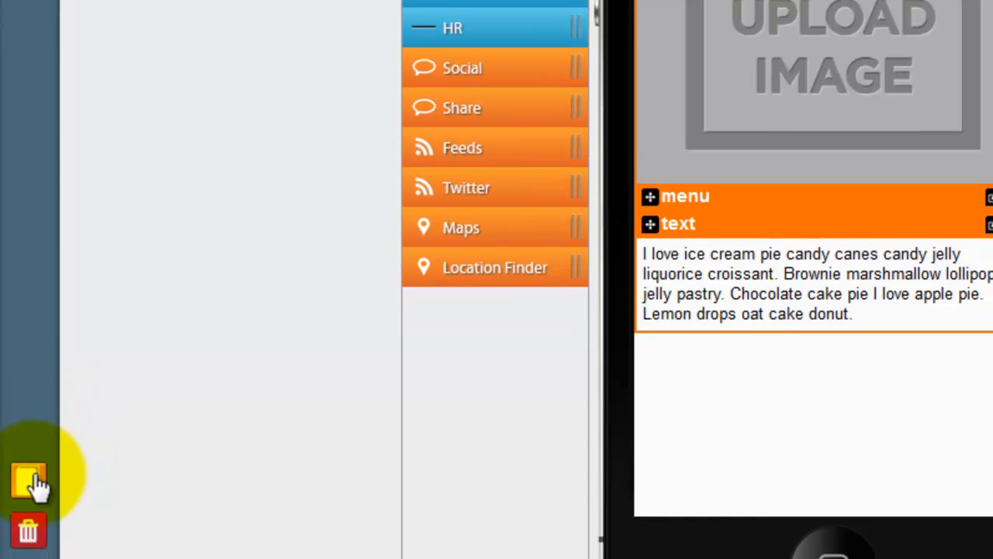
{"action": "left_click", "coordinate": [28, 481]}
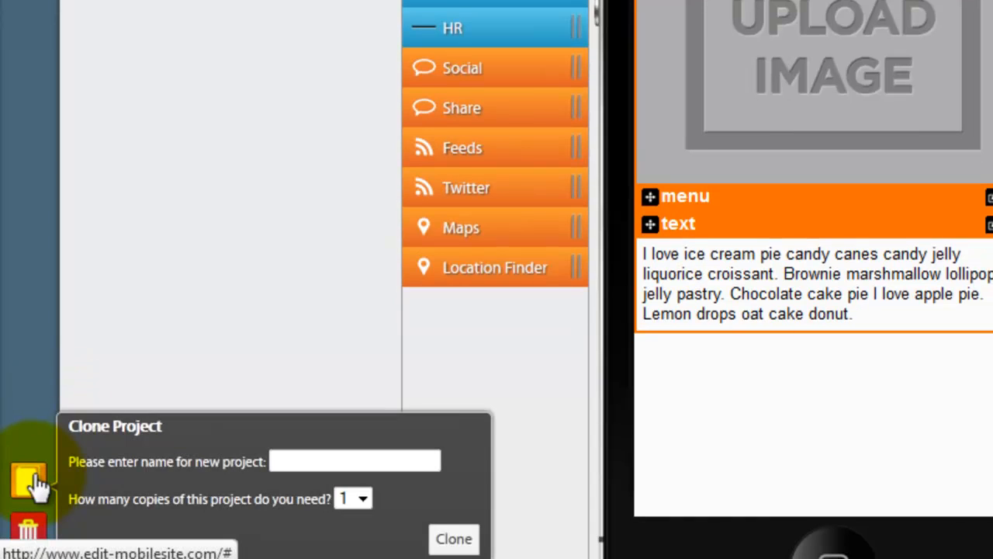
{"action": "mouse_move", "coordinate": [37, 437]}
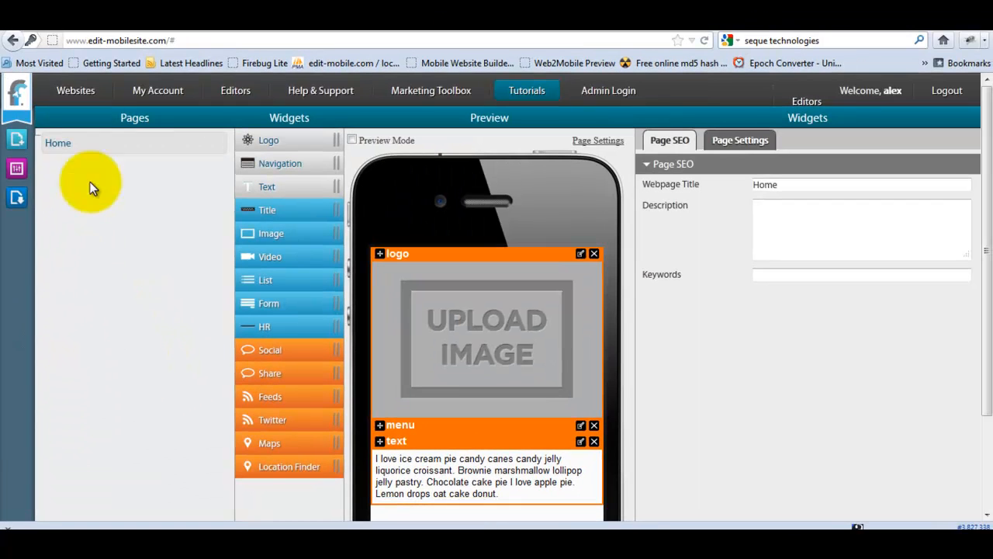
{"action": "mouse_move", "coordinate": [93, 277]}
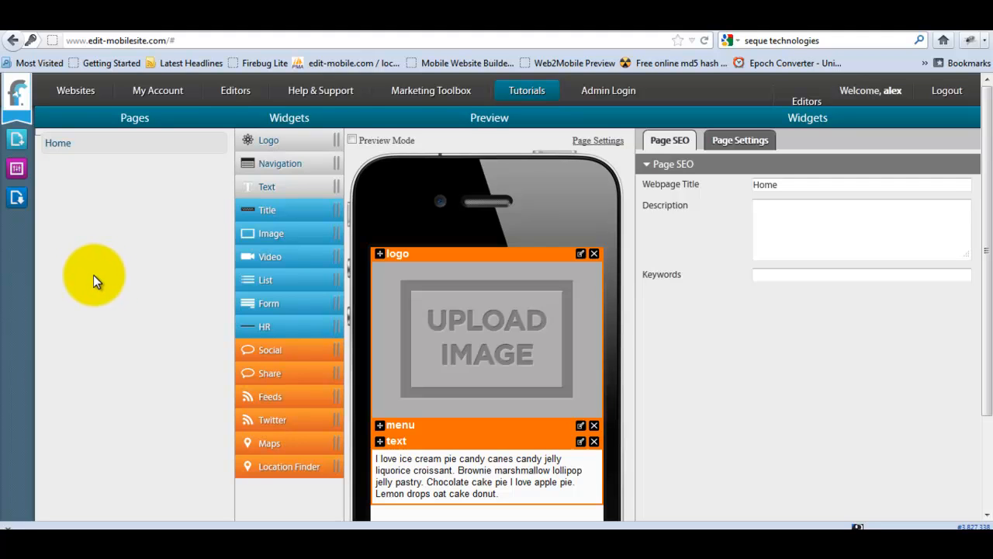
{"action": "mouse_move", "coordinate": [99, 189]}
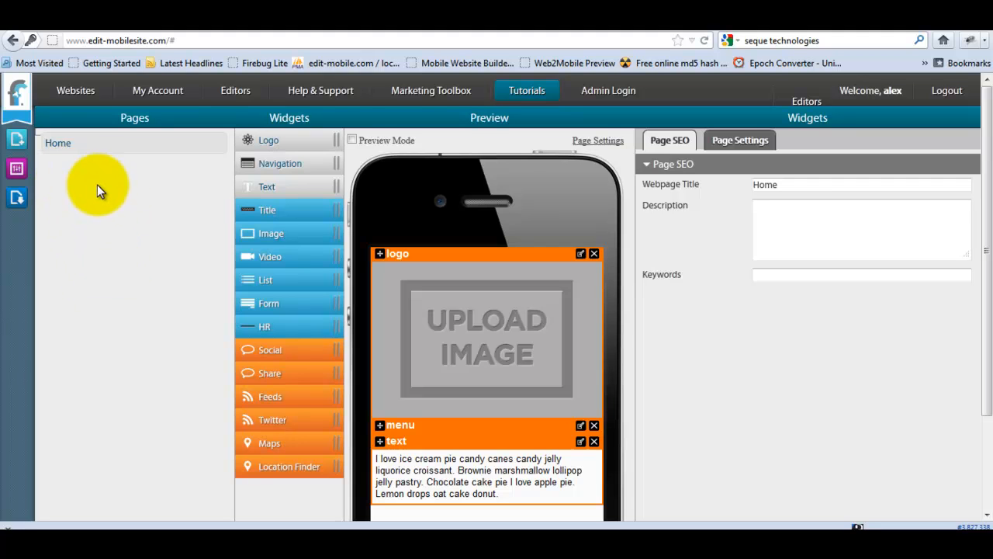
{"action": "mouse_move", "coordinate": [139, 237]}
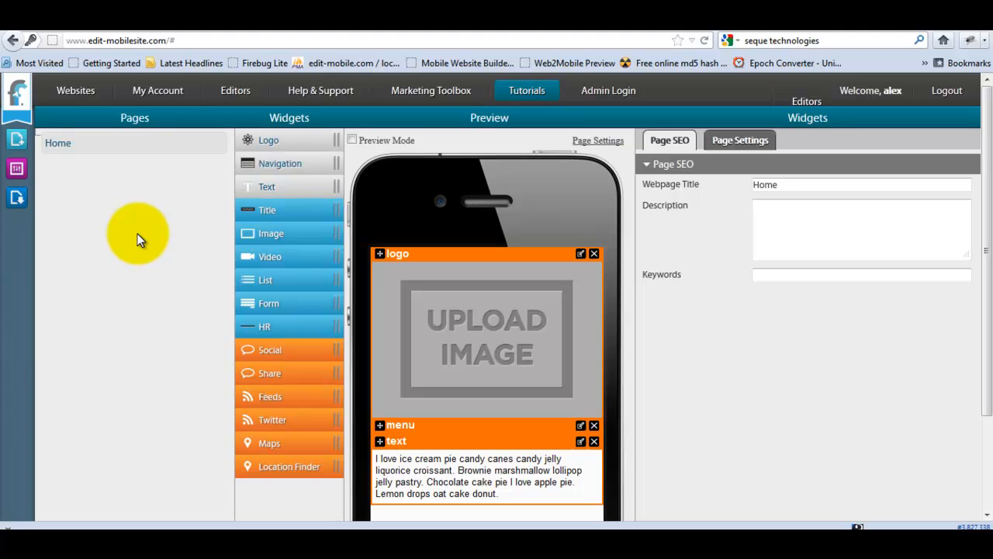
{"action": "mouse_move", "coordinate": [70, 164]}
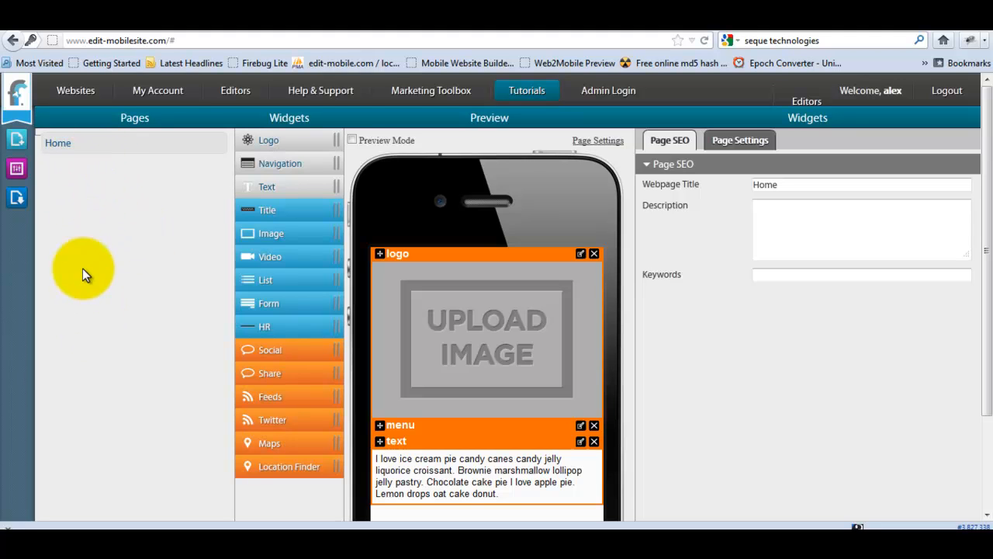
{"action": "mouse_move", "coordinate": [76, 247]}
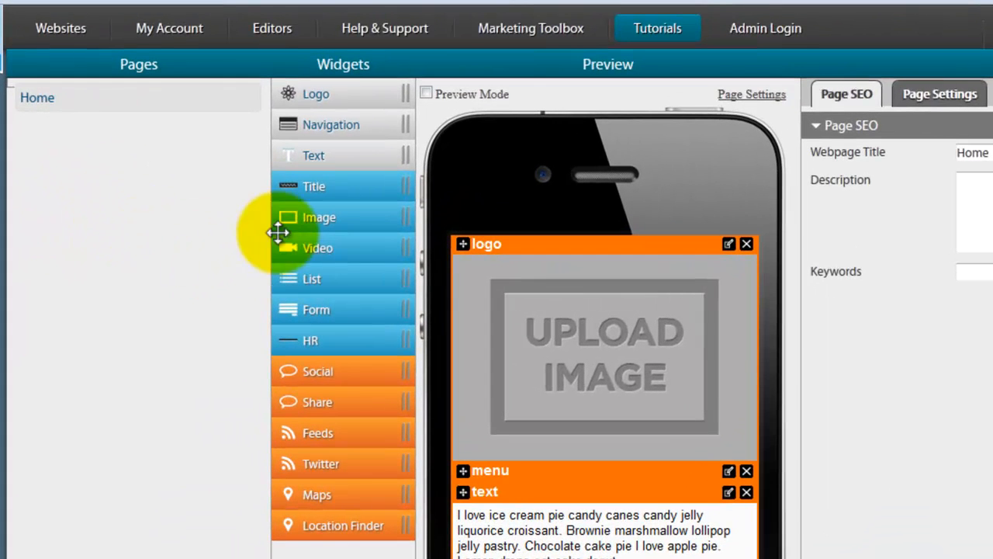
{"action": "mouse_move", "coordinate": [333, 152]}
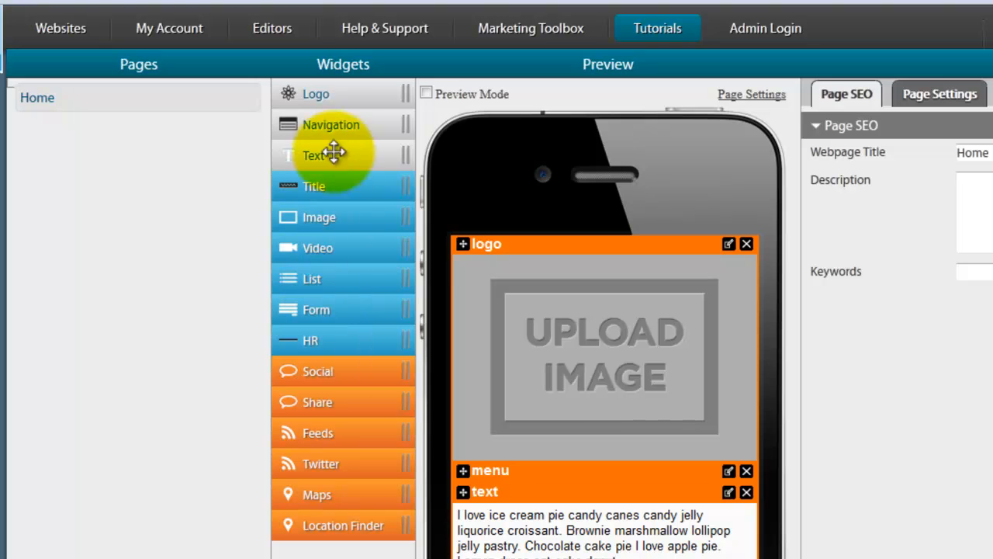
{"action": "mouse_move", "coordinate": [310, 124]}
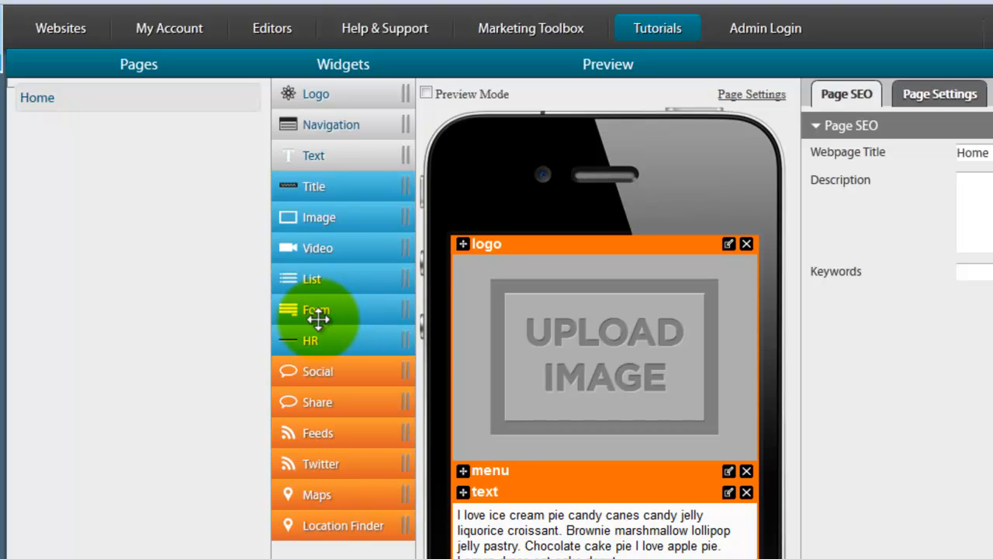
{"action": "scroll", "scroll_direction": "down", "scroll_amount": 3}
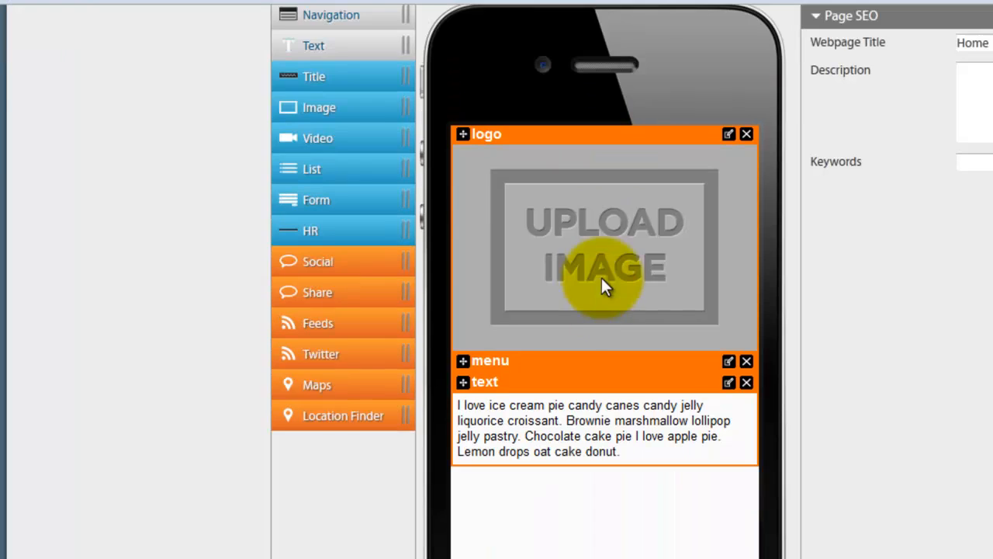